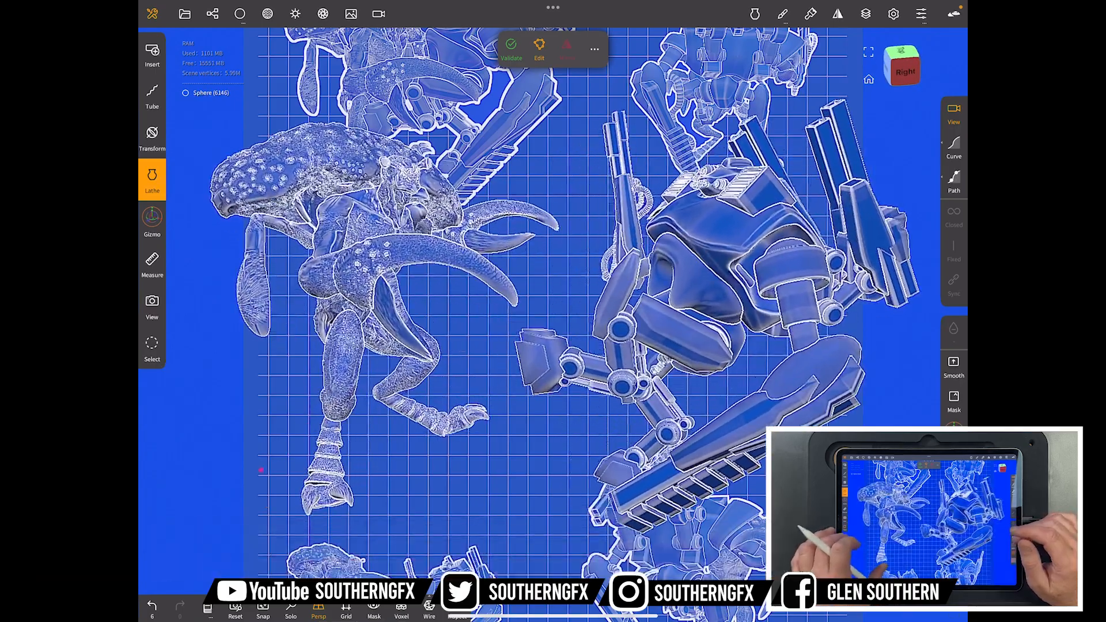
- Select the crab, then the mech in the Scene panel to rotate and reposition them facing each other
{"action": "left_click", "coordinate": [511, 44]}
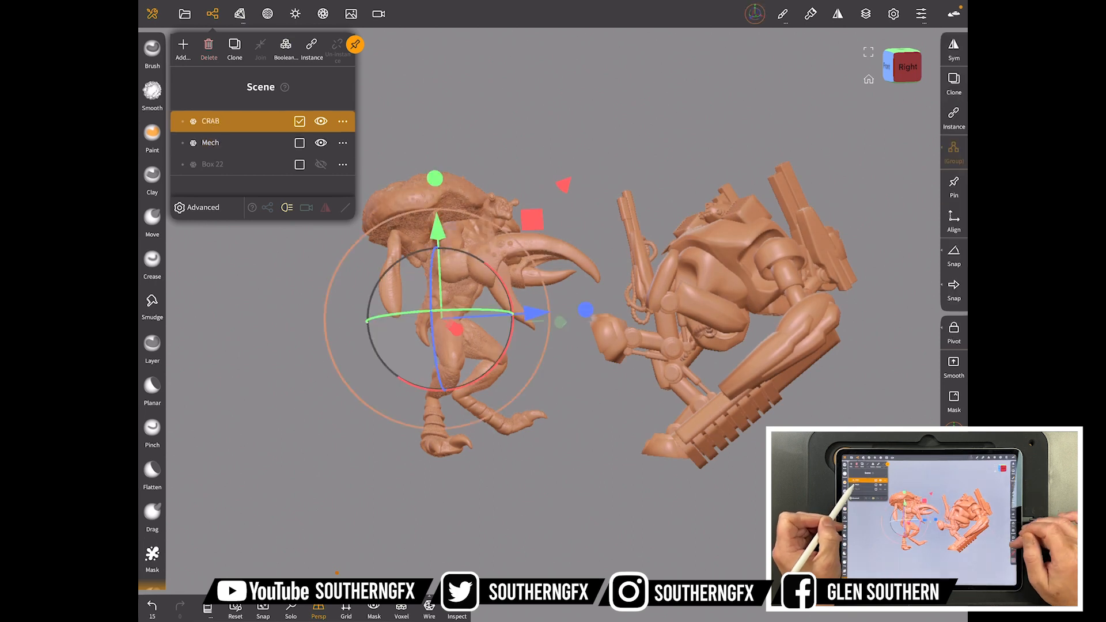
{"action": "left_click", "coordinate": [210, 142]}
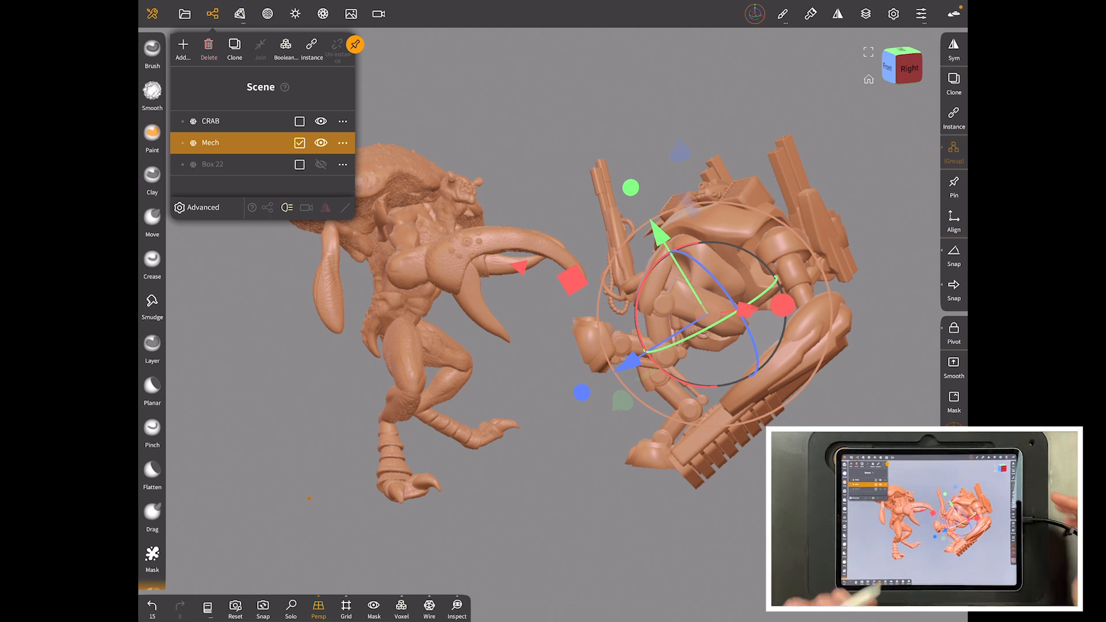
- Enable Outline in the viewport Display settings so a dark outline surrounds the models
{"action": "left_click", "coordinate": [894, 13]}
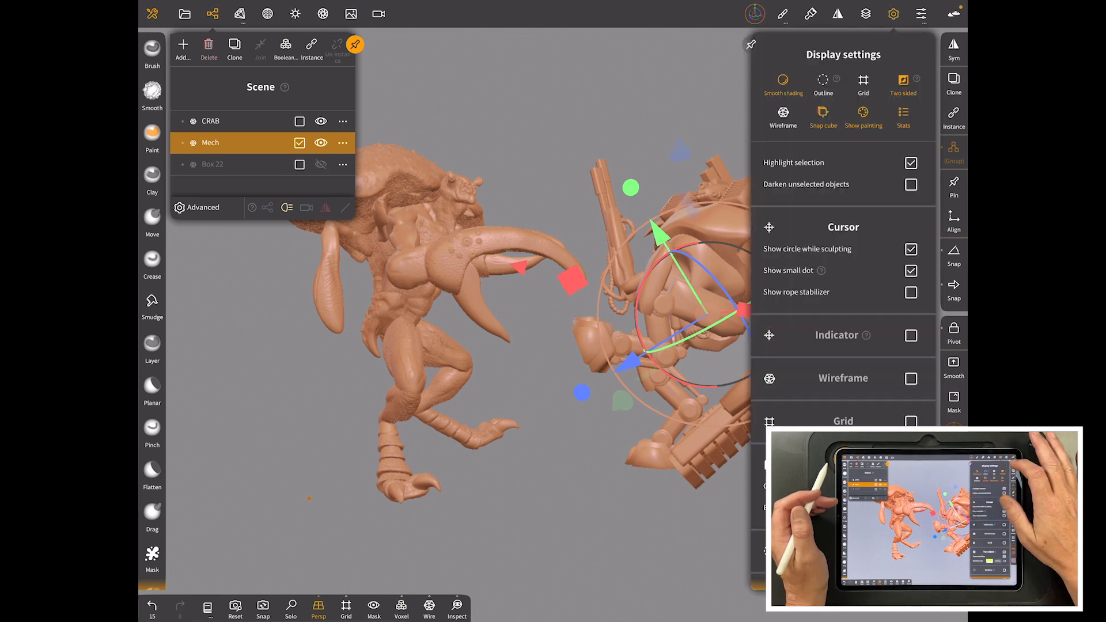
{"action": "left_click", "coordinate": [823, 85]}
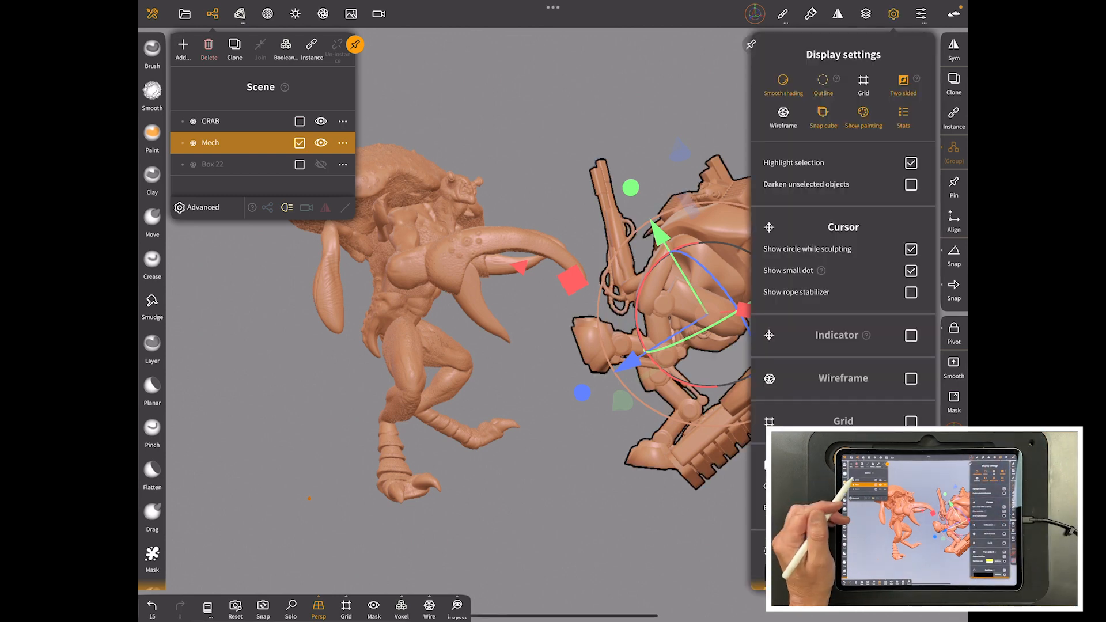
{"action": "scroll", "scroll_direction": "down", "scroll_amount": 3}
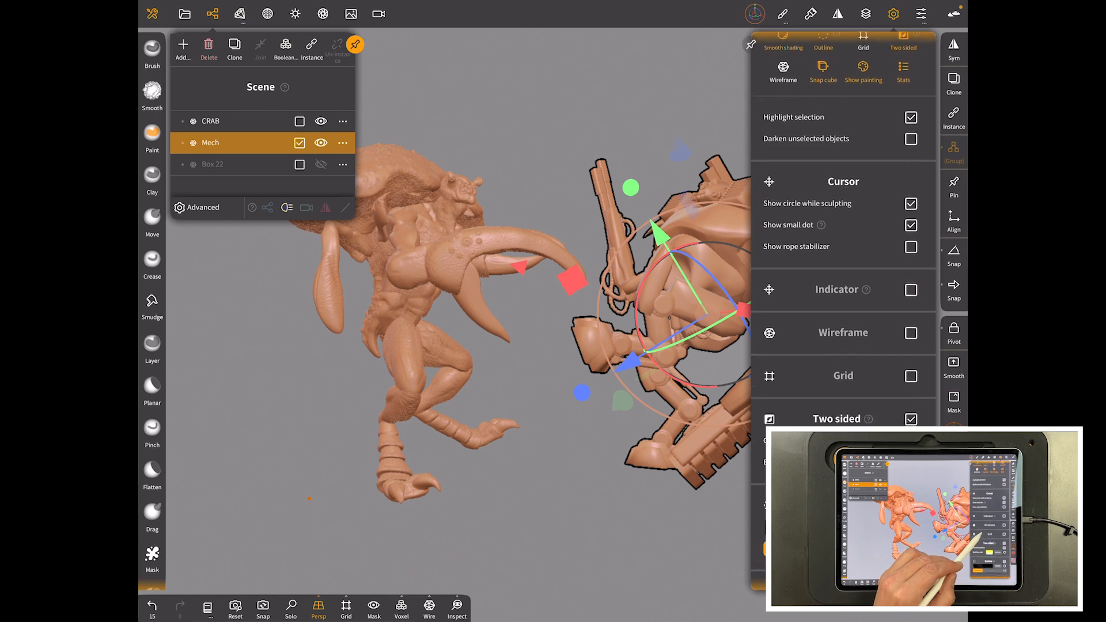
{"action": "scroll", "scroll_direction": "down", "scroll_amount": 3}
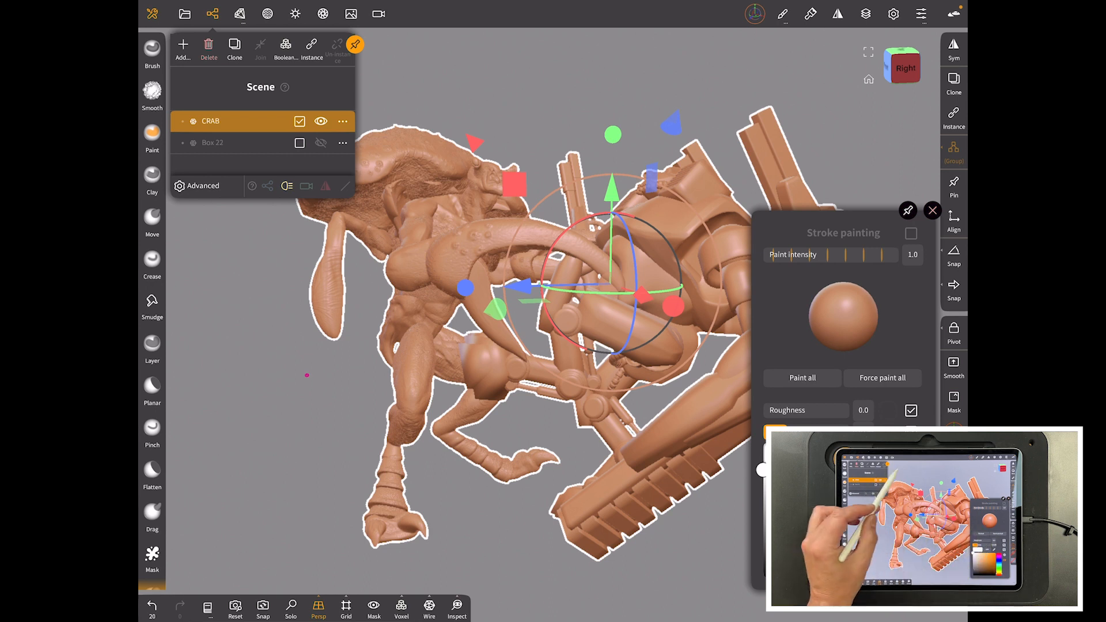
- Paint the whole merged CRAB model a uniform pale white using Paint all
{"action": "left_click", "coordinate": [296, 13]}
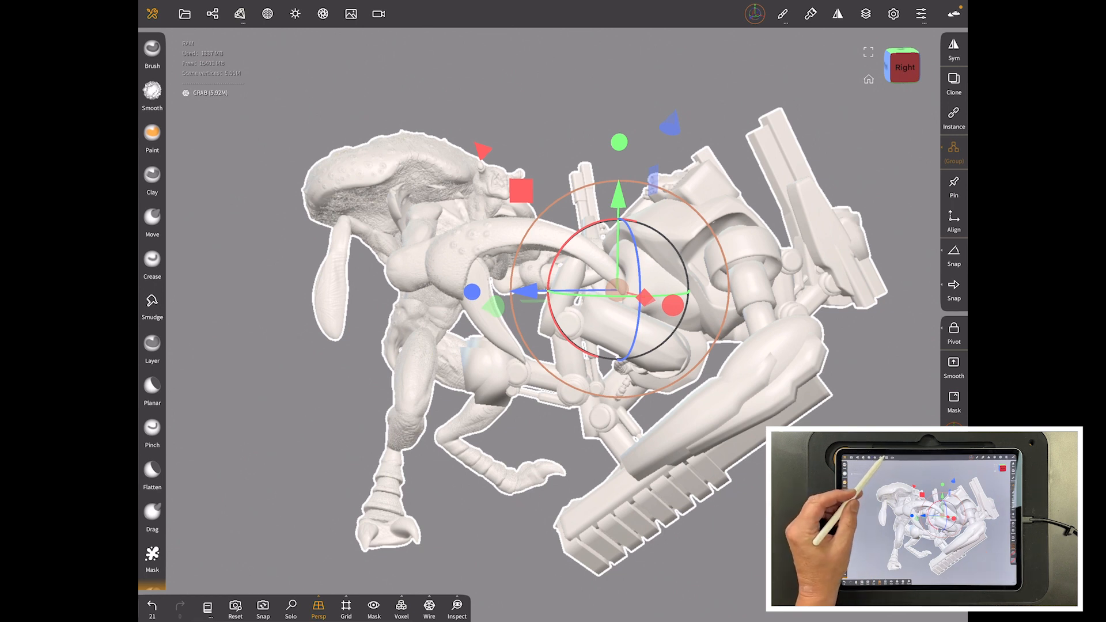
- Set the background to solid blue #4e74d9 and enable a reference image behind the models
{"action": "left_click", "coordinate": [351, 13]}
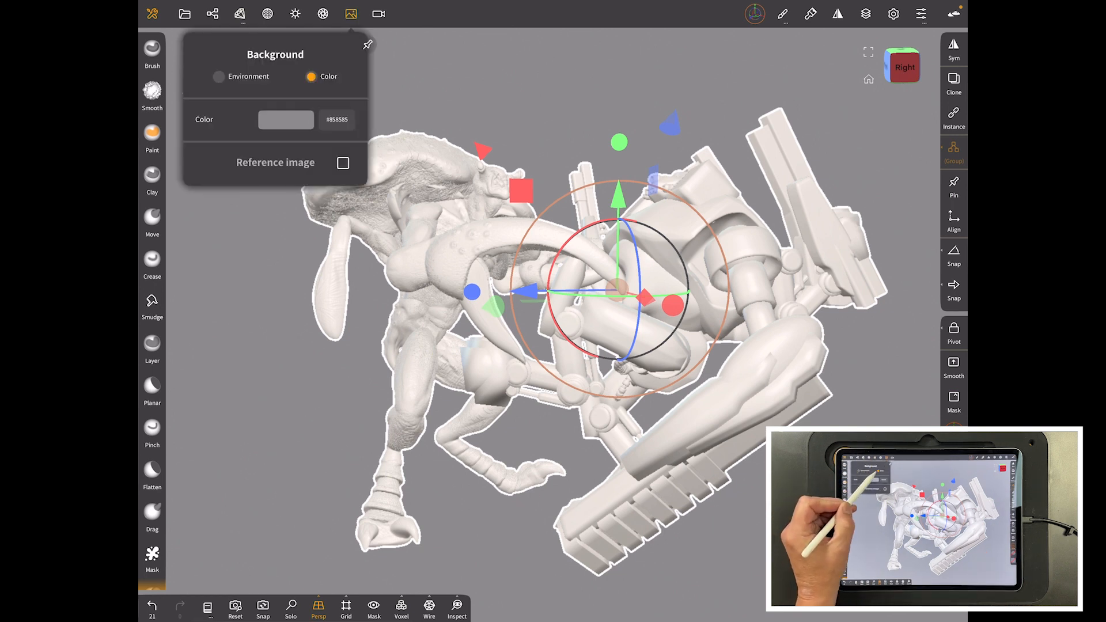
{"action": "left_click", "coordinate": [286, 120]}
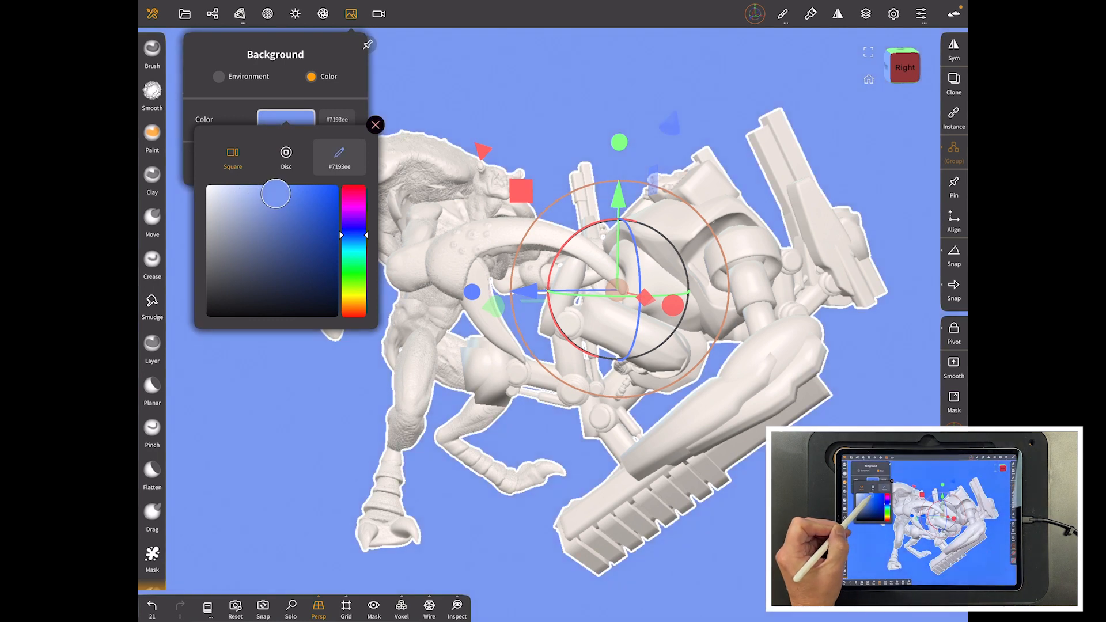
{"action": "left_click_drag", "start_coordinate": [275, 194], "coordinate": [287, 212]}
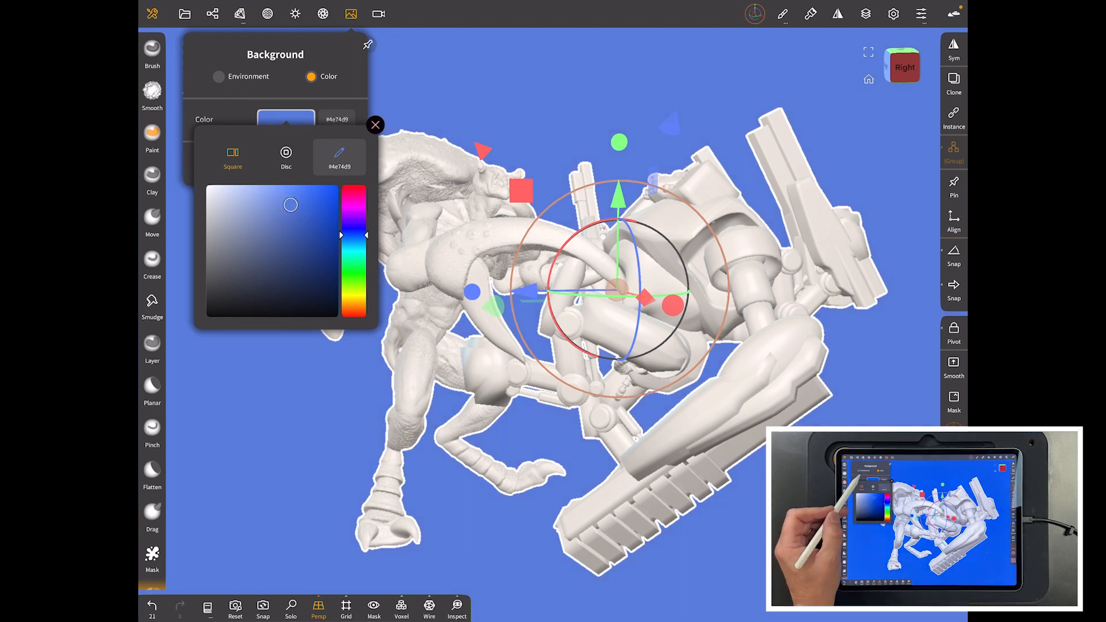
{"action": "left_click", "coordinate": [375, 125]}
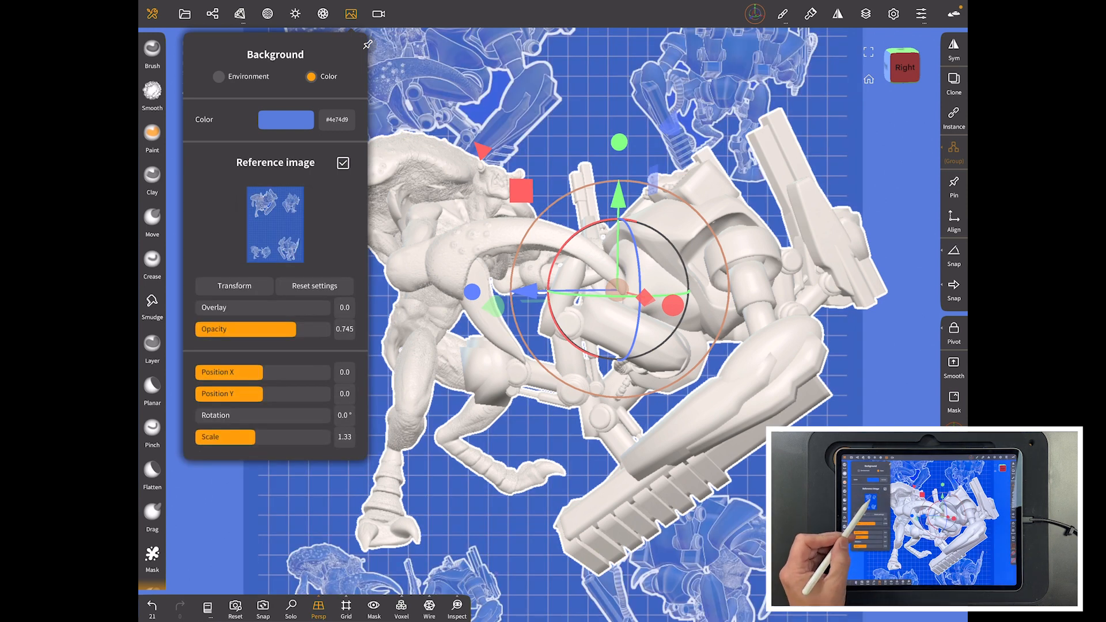
- Try the plain blue grid reference image, then settle on the blueprint mech-sketch illustration
{"action": "left_click", "coordinate": [276, 225]}
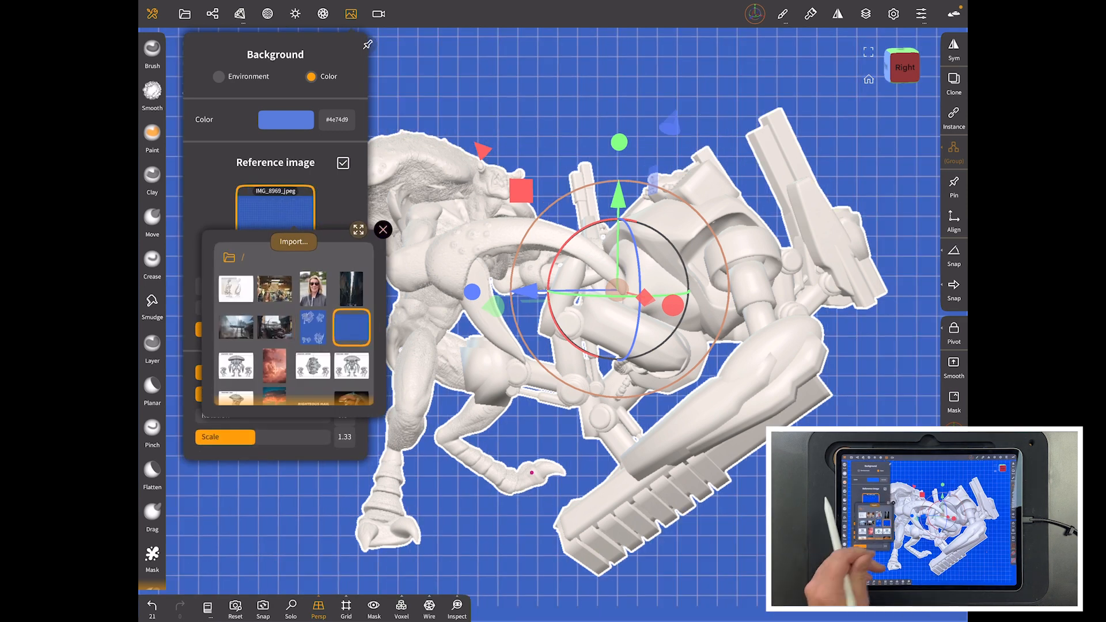
{"action": "left_click", "coordinate": [383, 230]}
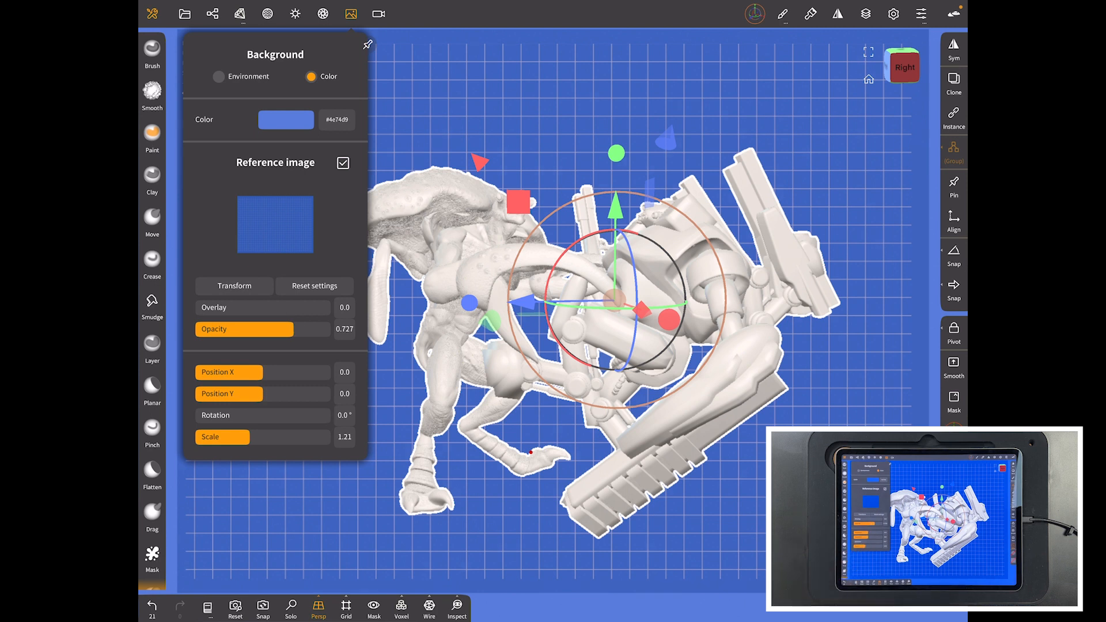
{"action": "left_click", "coordinate": [274, 224]}
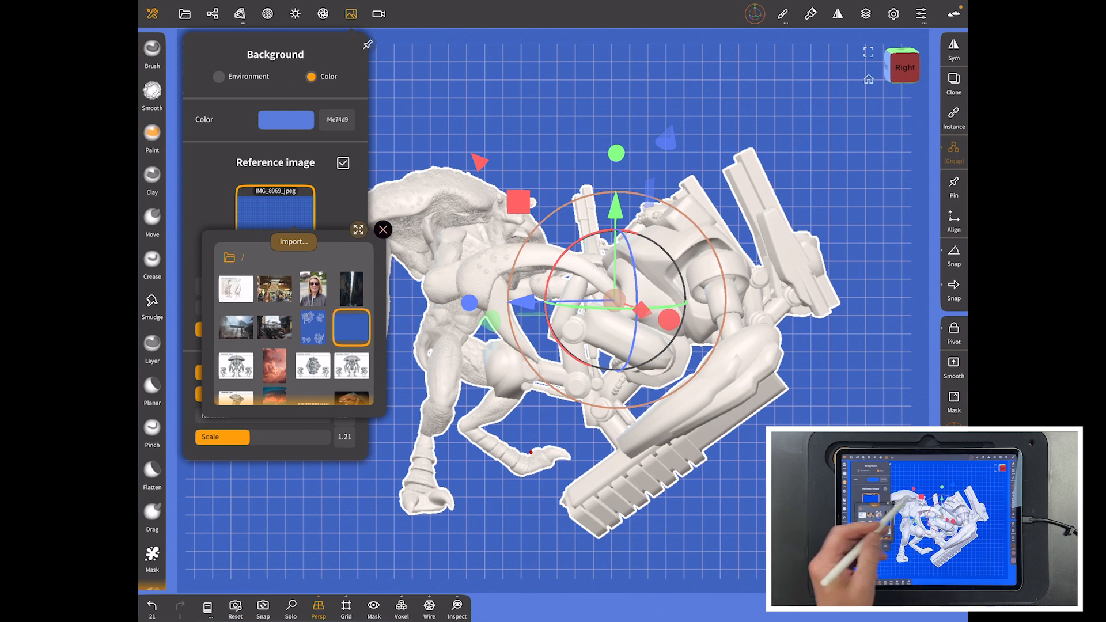
{"action": "mouse_move", "coordinate": [847, 550]}
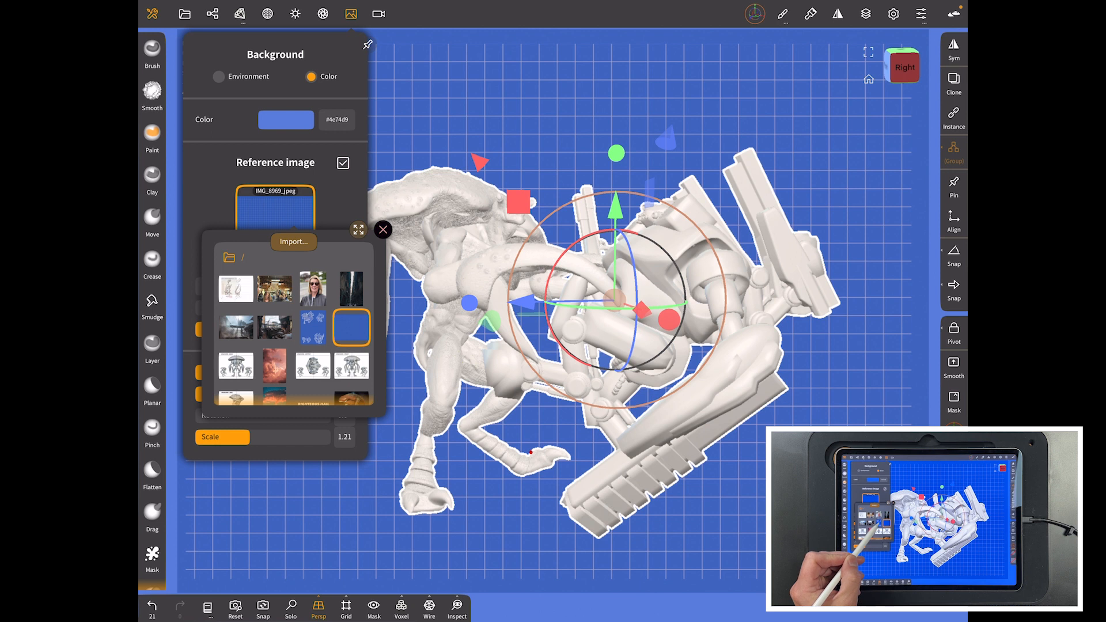
{"action": "left_click", "coordinate": [312, 326]}
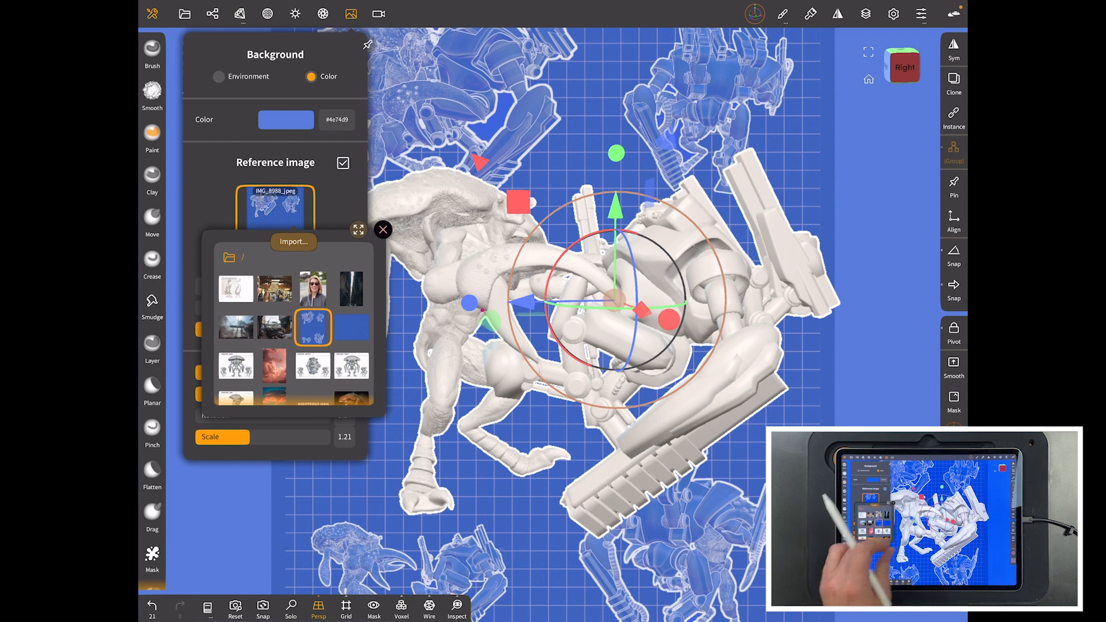
{"action": "left_click", "coordinate": [383, 229]}
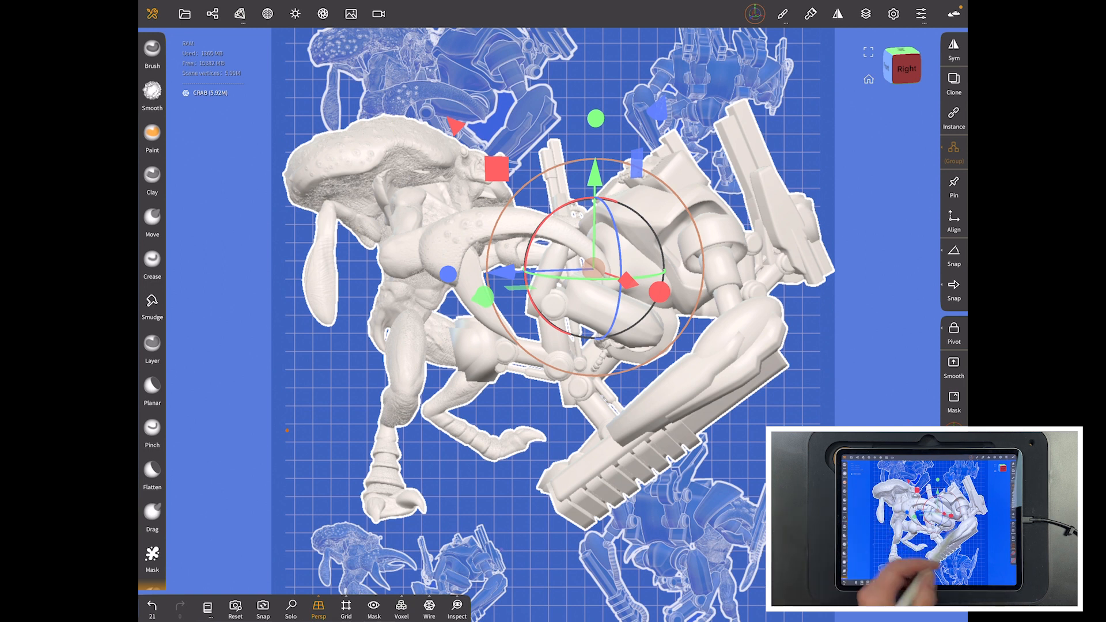
- Paint the entire sculpture light blue #7ba9f3 with Paint all
{"action": "left_click", "coordinate": [152, 138]}
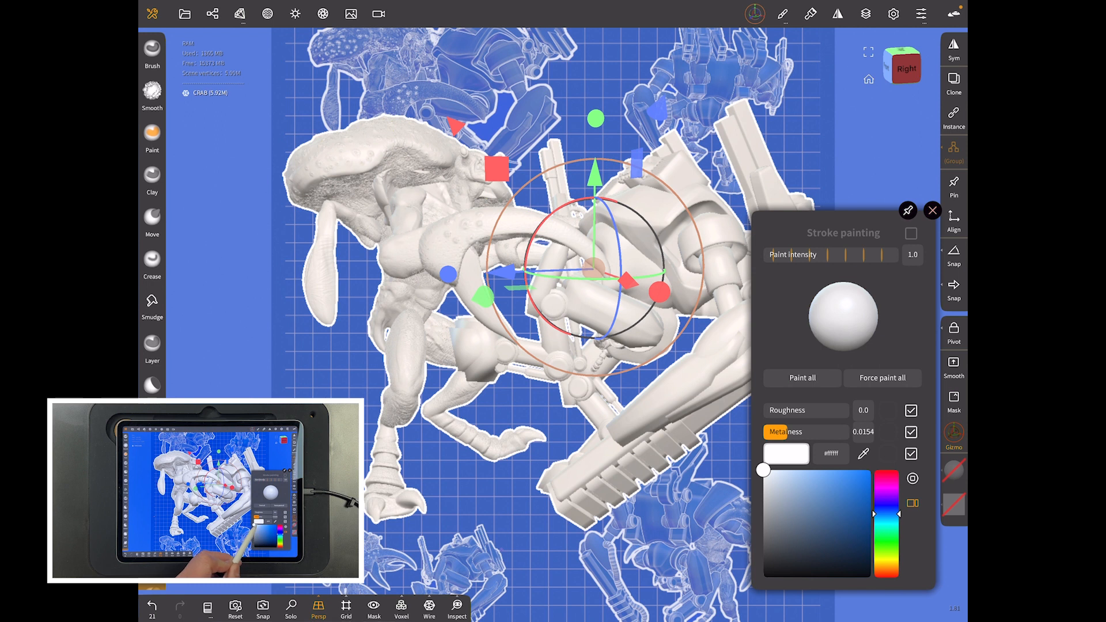
{"action": "left_click", "coordinate": [829, 478]}
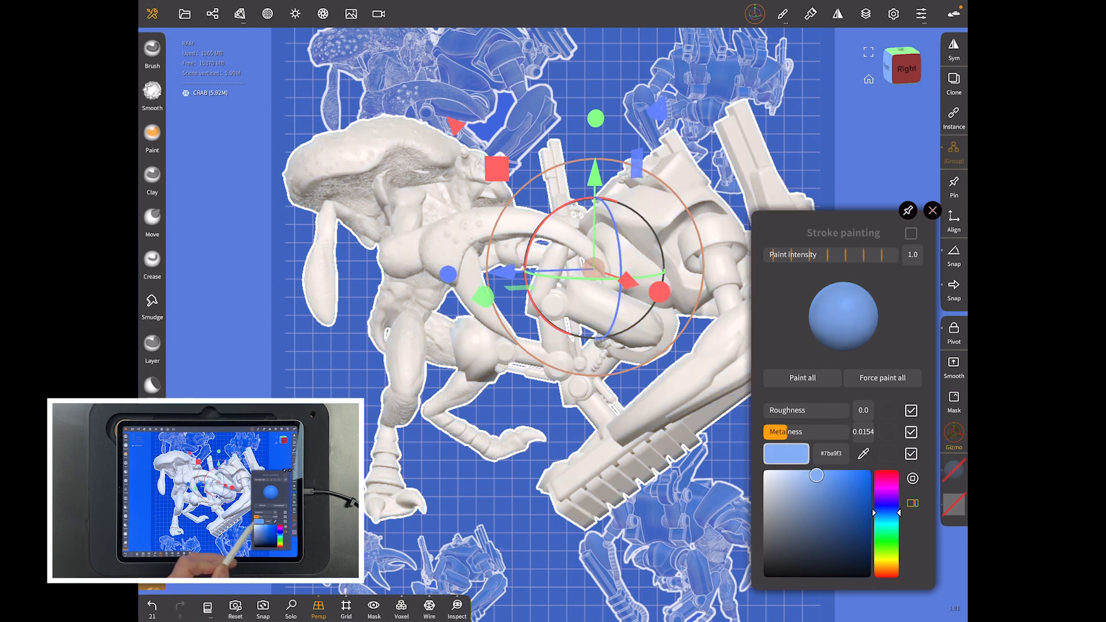
{"action": "left_click", "coordinate": [802, 377]}
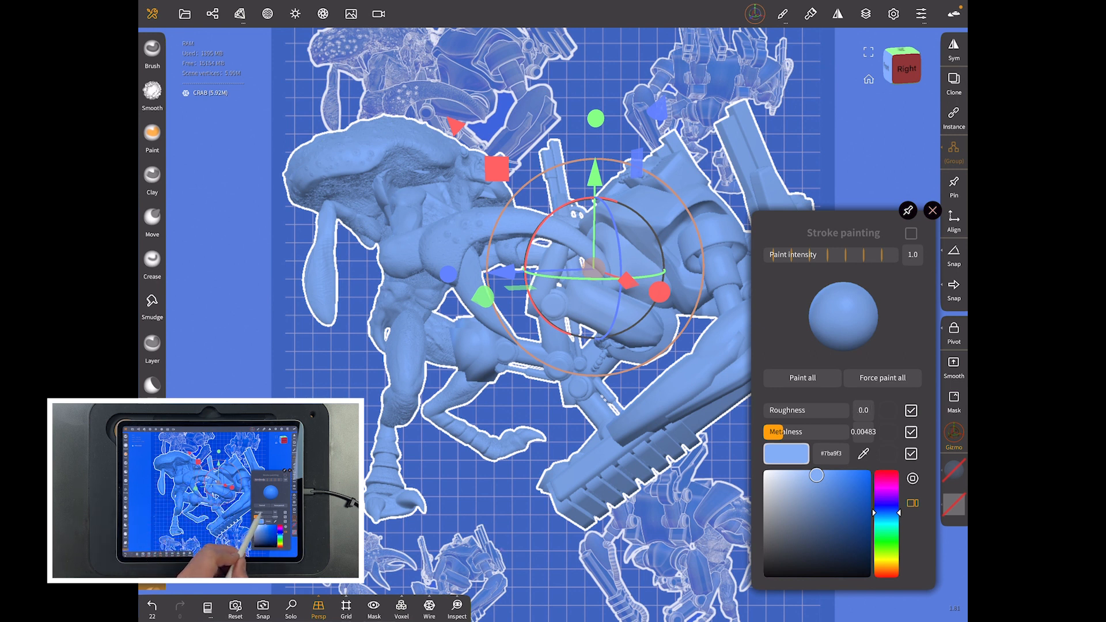
{"action": "left_click", "coordinate": [323, 13]}
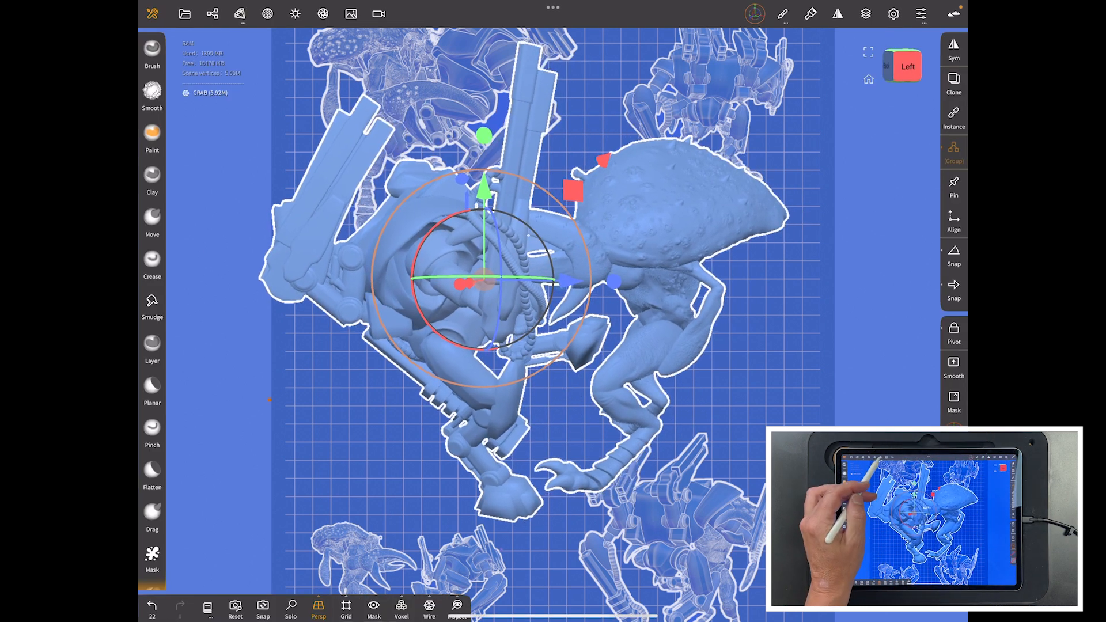
- Turn post-processing on for the scene
{"action": "left_click", "coordinate": [323, 14]}
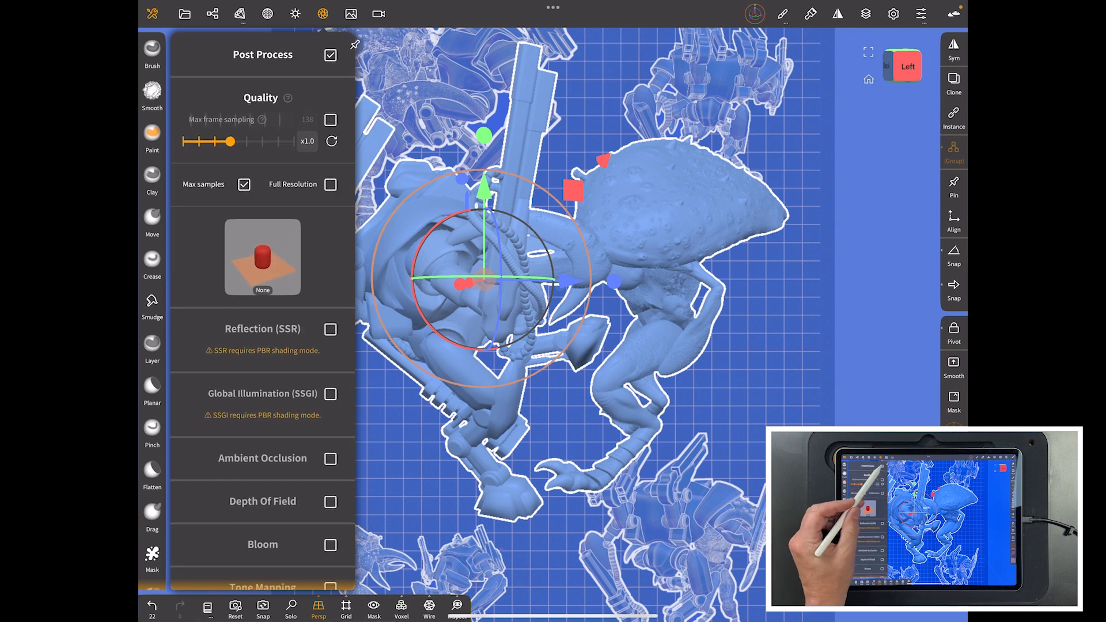
{"action": "left_click", "coordinate": [330, 56]}
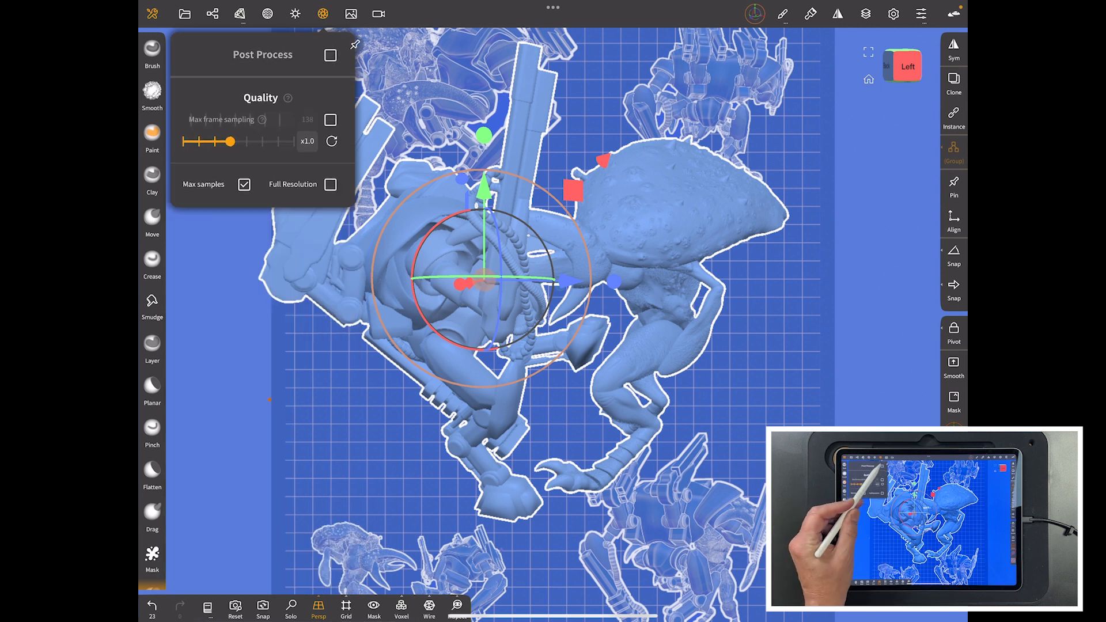
{"action": "left_click", "coordinate": [330, 56]}
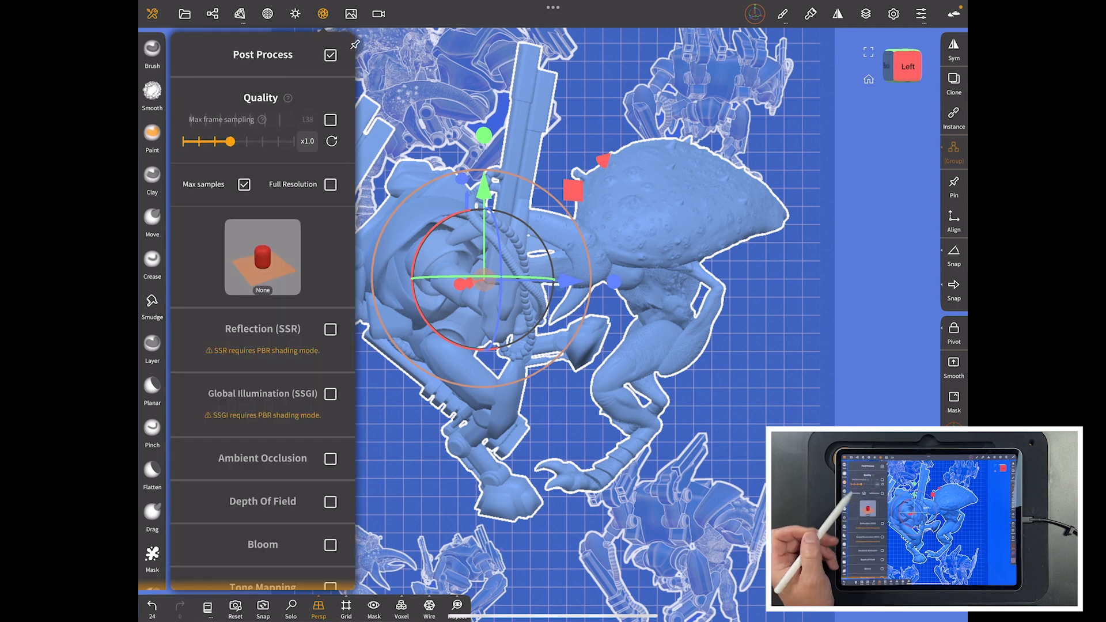
{"action": "scroll", "scroll_direction": "down", "scroll_amount": 3}
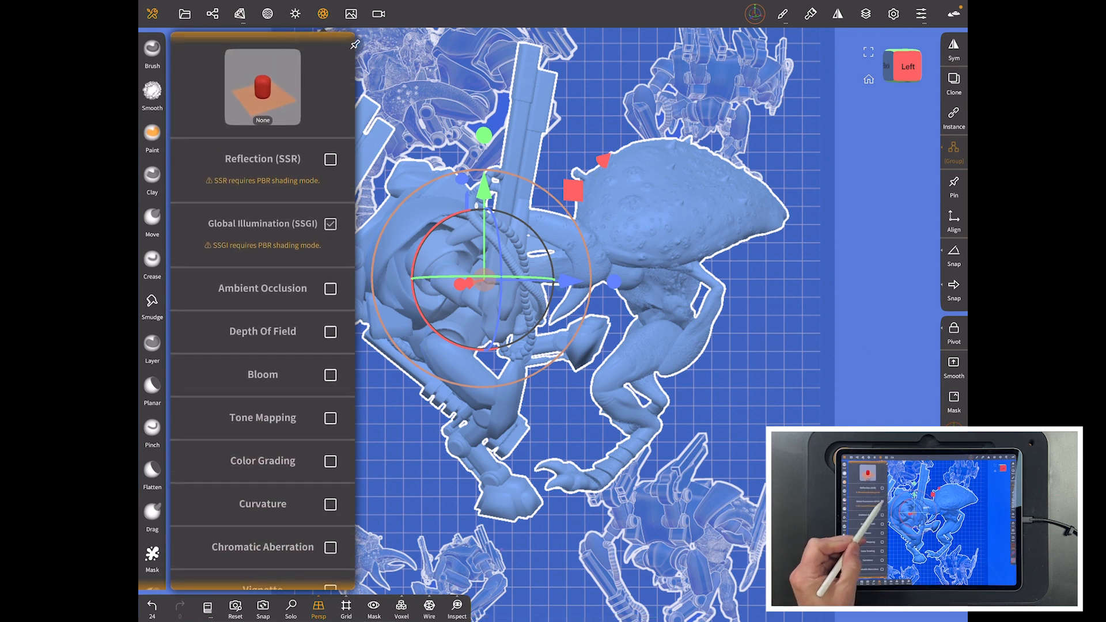
- Enable global illumination (SSGI) and ambient occlusion with strength lowered to 0.206
{"action": "left_click", "coordinate": [330, 224]}
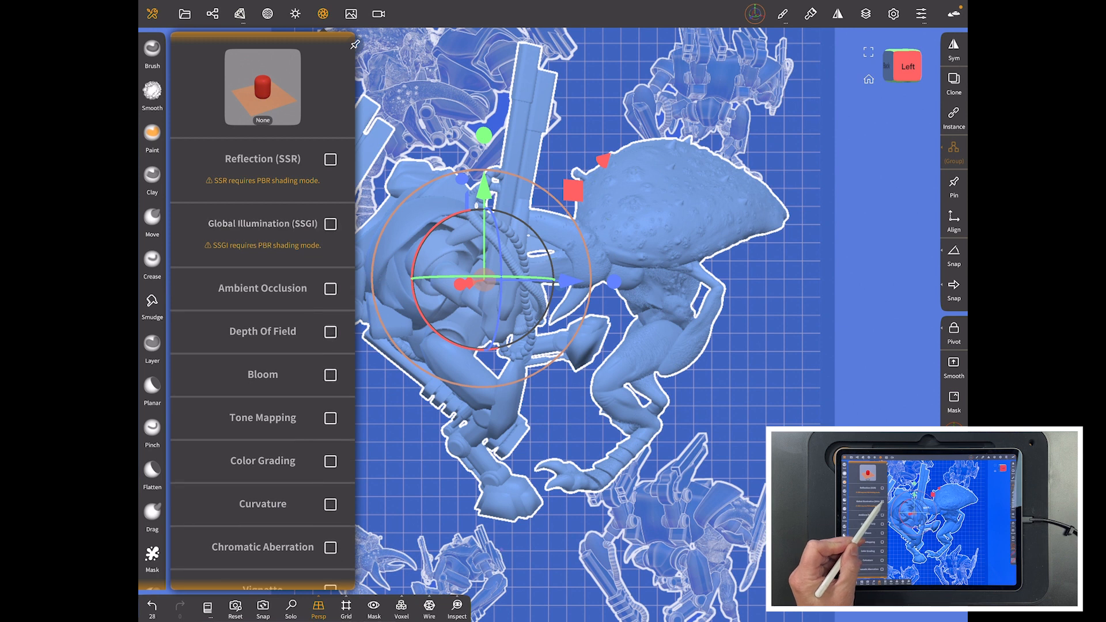
{"action": "left_click", "coordinate": [330, 224]}
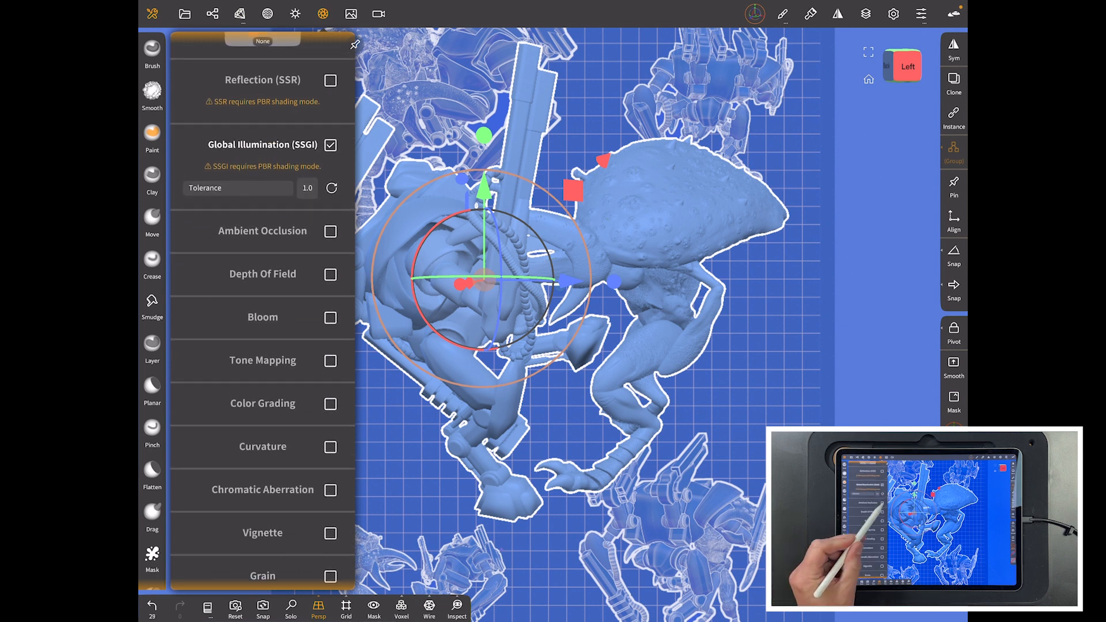
{"action": "left_click", "coordinate": [330, 230]}
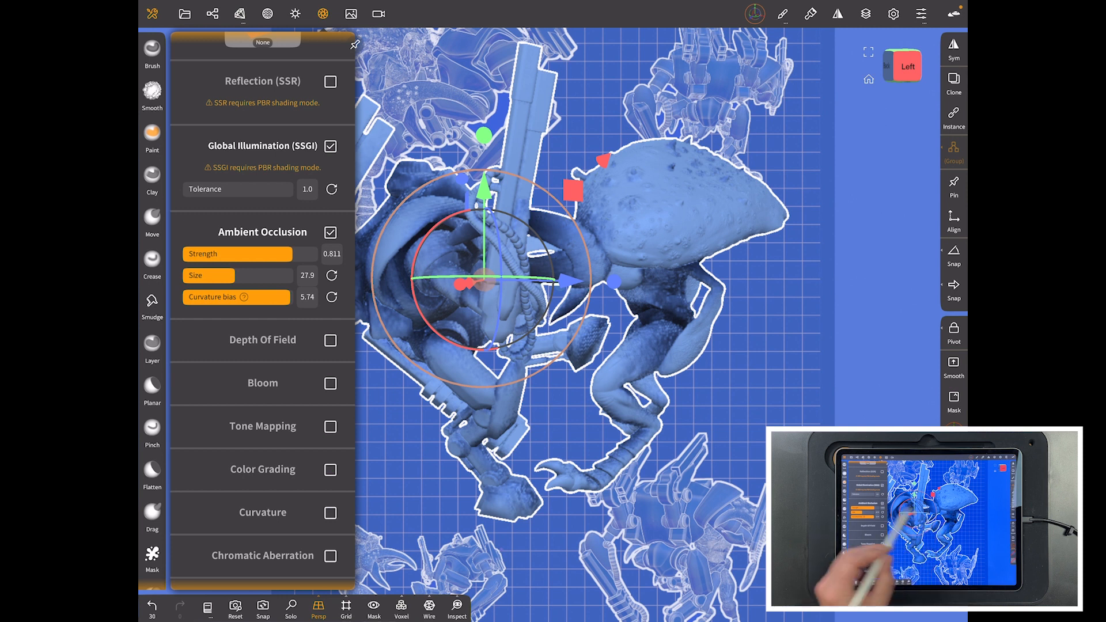
{"action": "left_click_drag", "start_coordinate": [296, 254], "coordinate": [212, 254]}
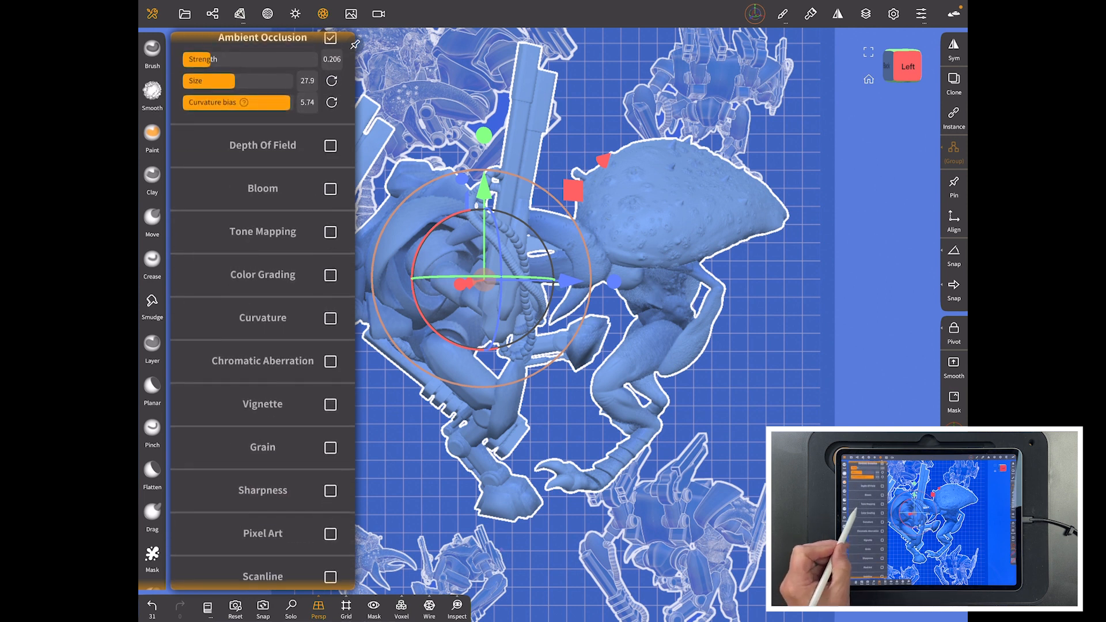
{"action": "scroll", "scroll_direction": "down", "scroll_amount": 3}
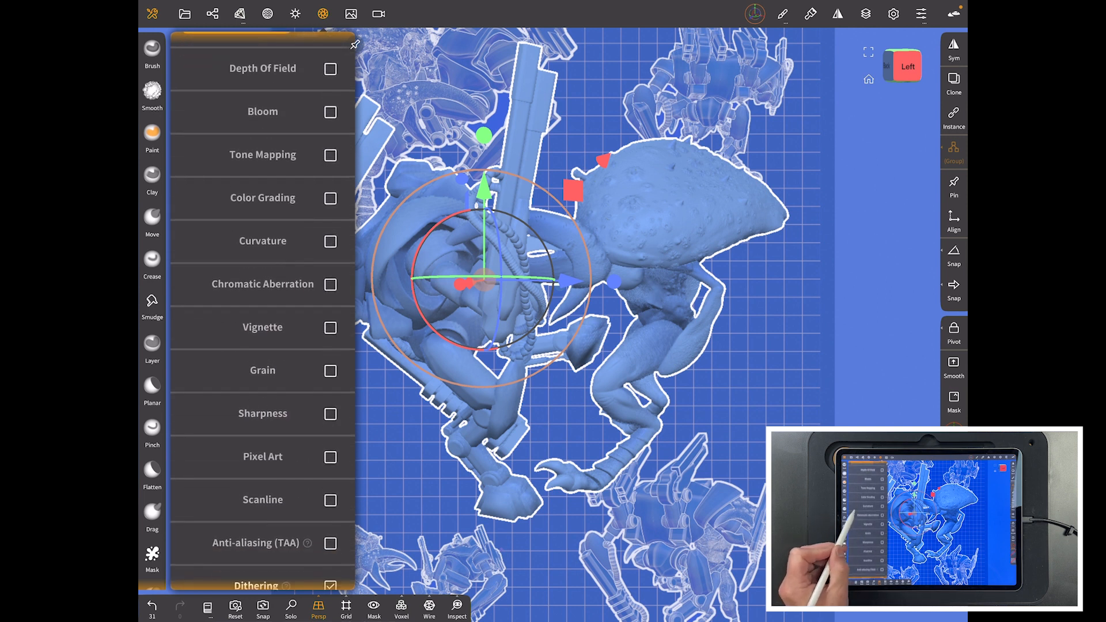
- Enable Curvature highlights and choose a white Bump and Cavity colour for the edges
{"action": "left_click", "coordinate": [330, 239]}
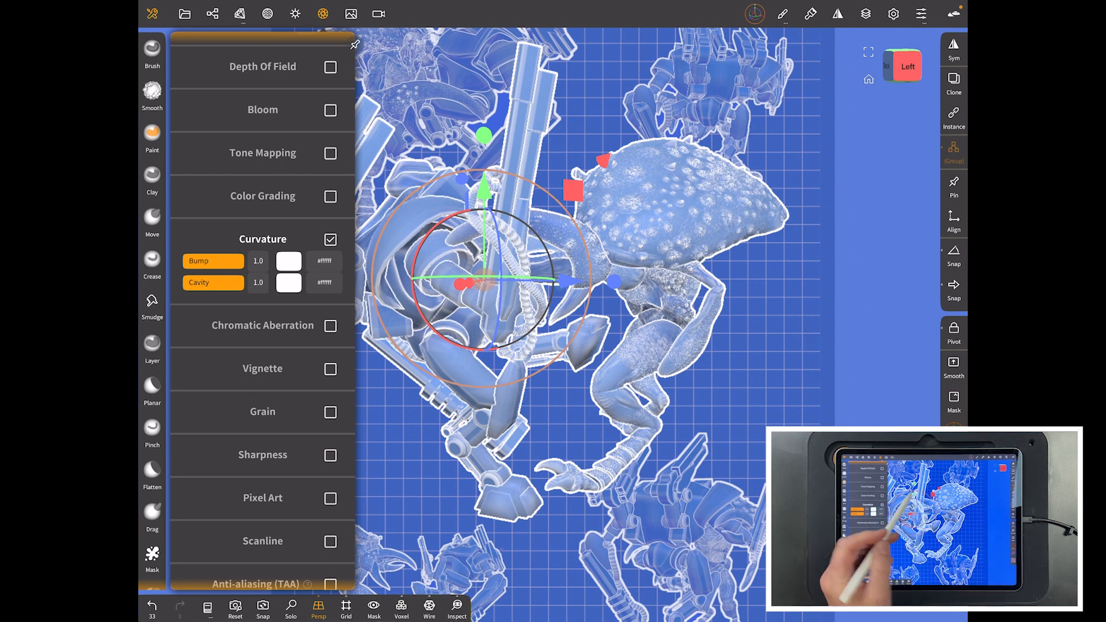
{"action": "left_click", "coordinate": [288, 260]}
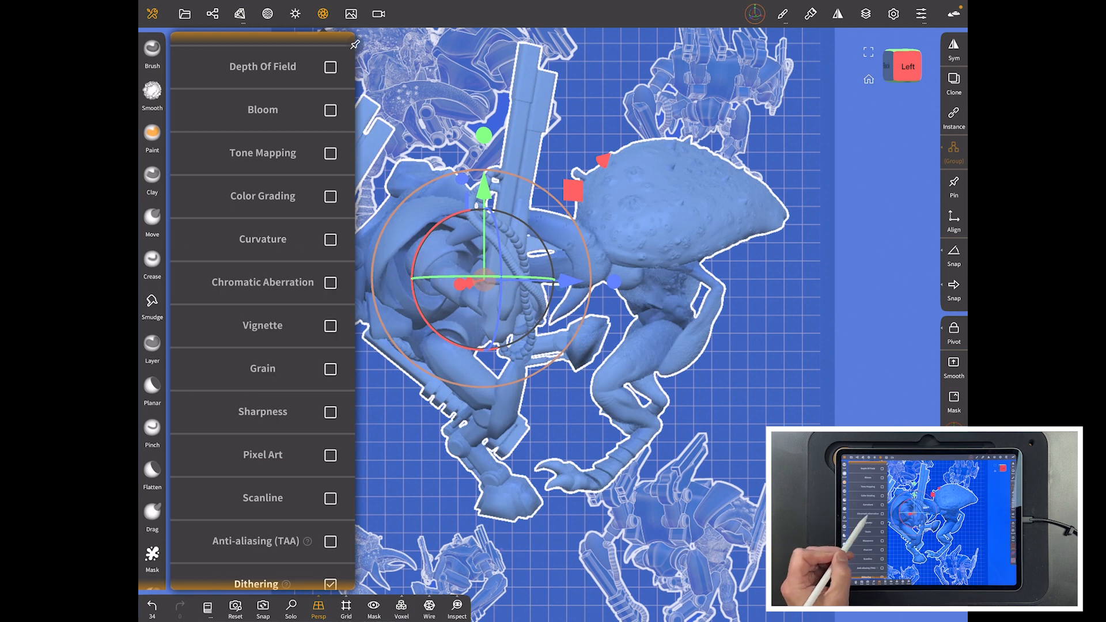
{"action": "left_click", "coordinate": [330, 238]}
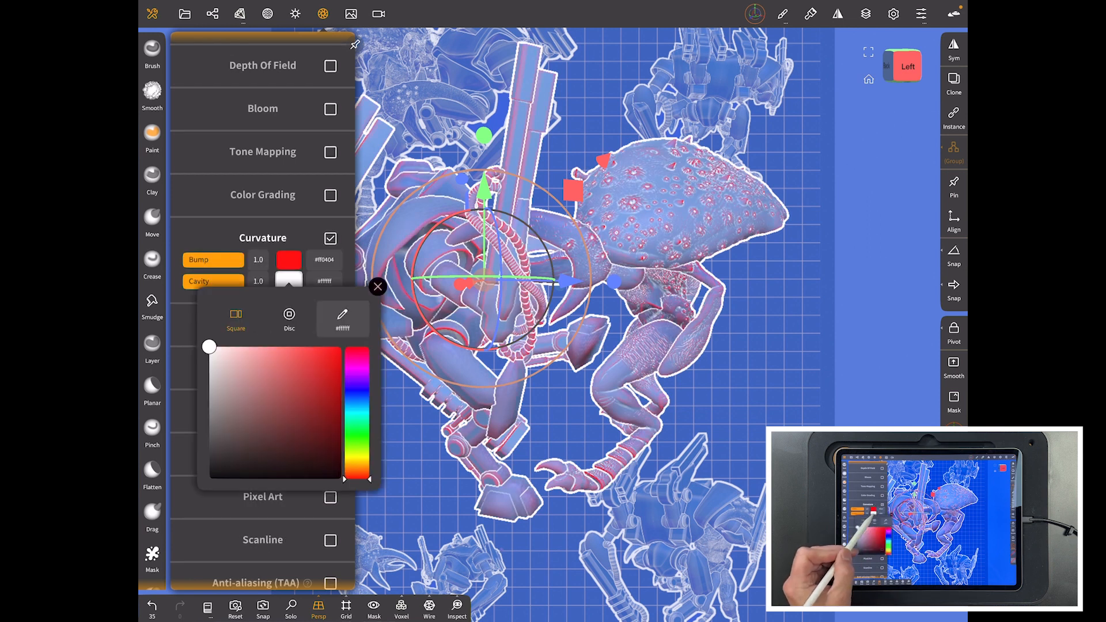
{"action": "left_click", "coordinate": [341, 346]}
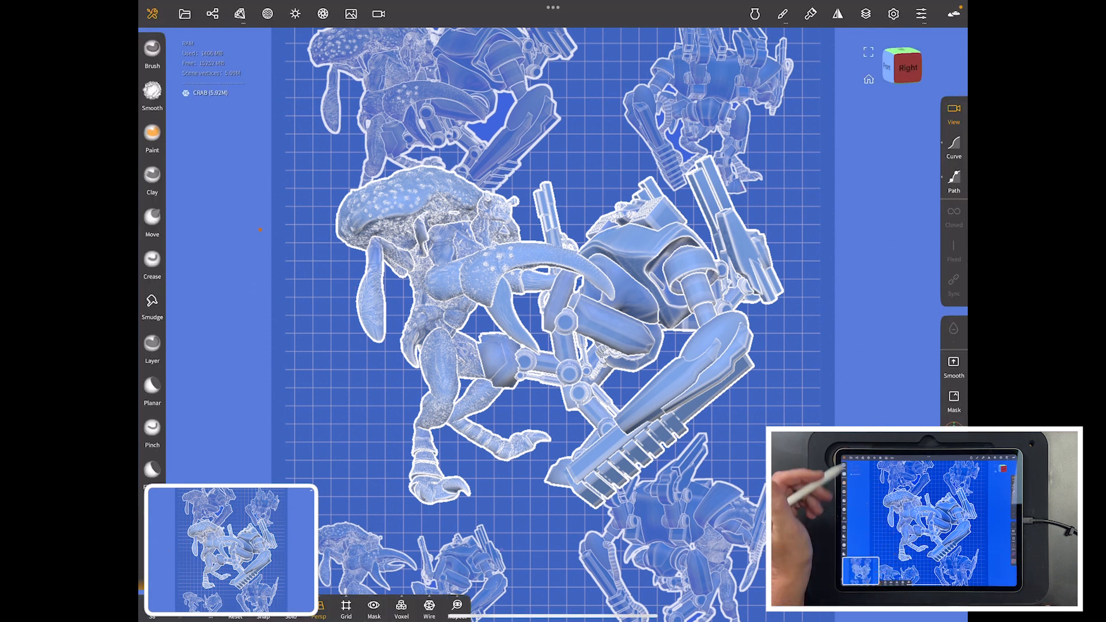
- Show the Project panel's Render section with the Export png option
{"action": "left_click", "coordinate": [184, 14]}
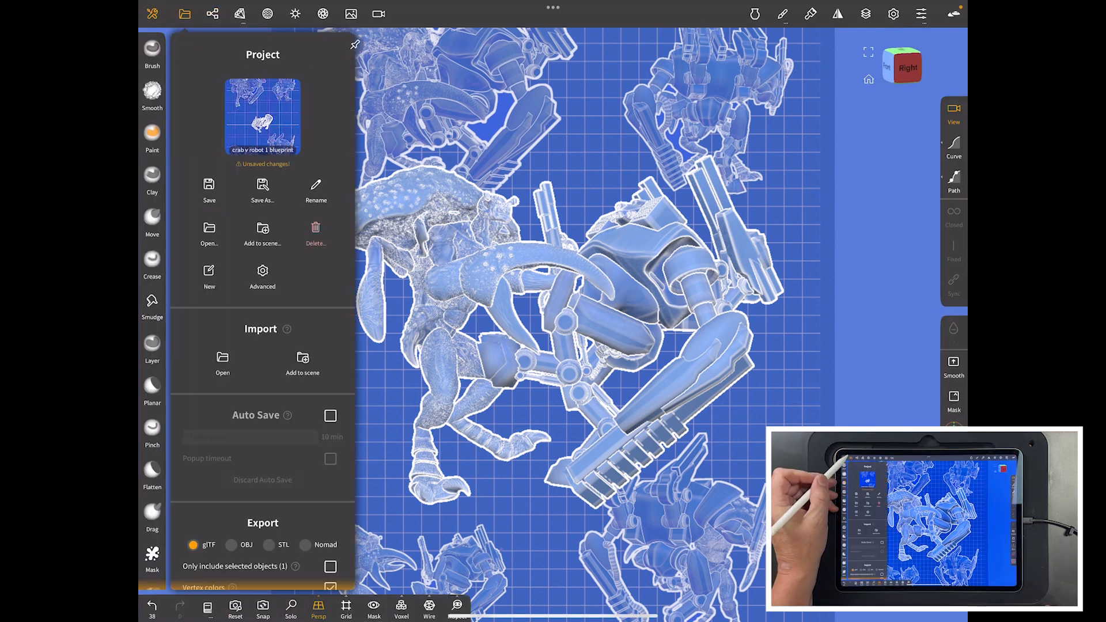
{"action": "scroll", "scroll_direction": "down", "scroll_amount": 3}
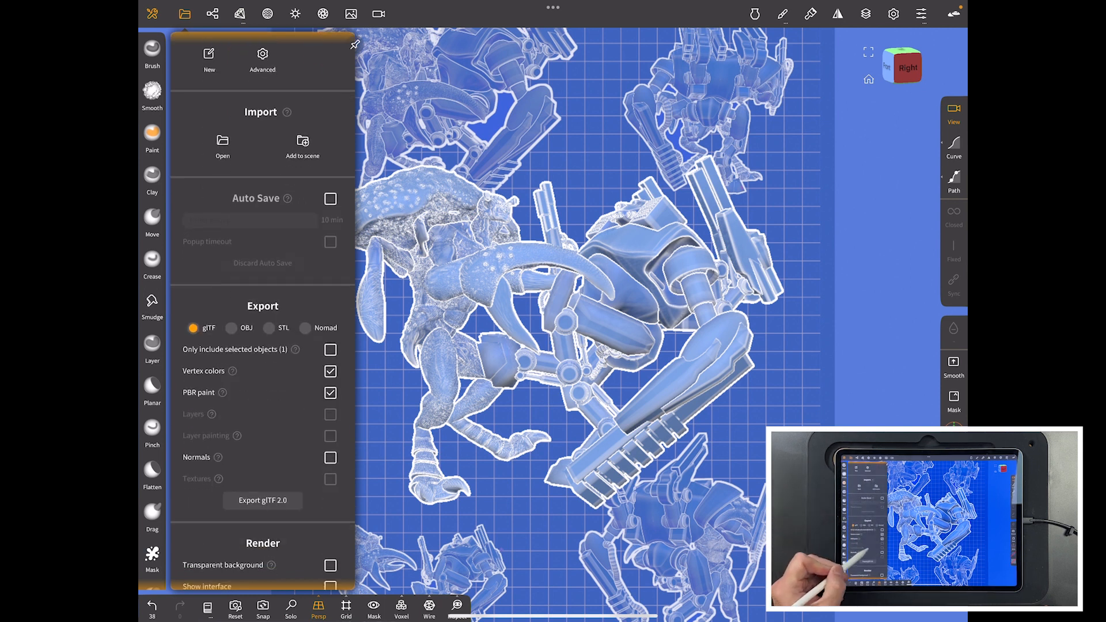
{"action": "scroll", "scroll_direction": "down", "scroll_amount": 3}
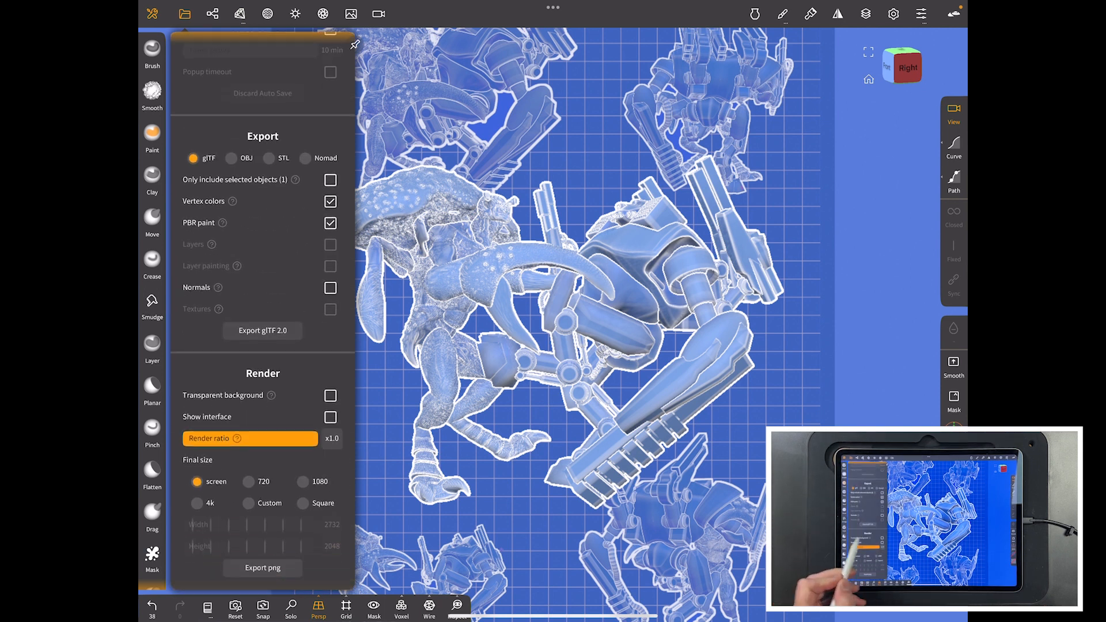